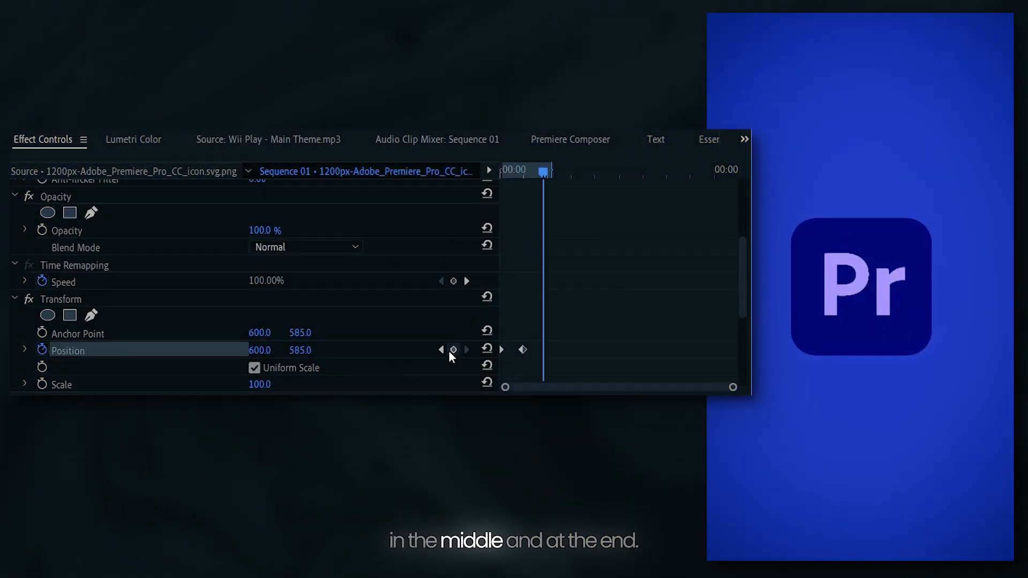
Add a third Position keyframe to the logo clip at the current playhead time
left_click(453, 350)
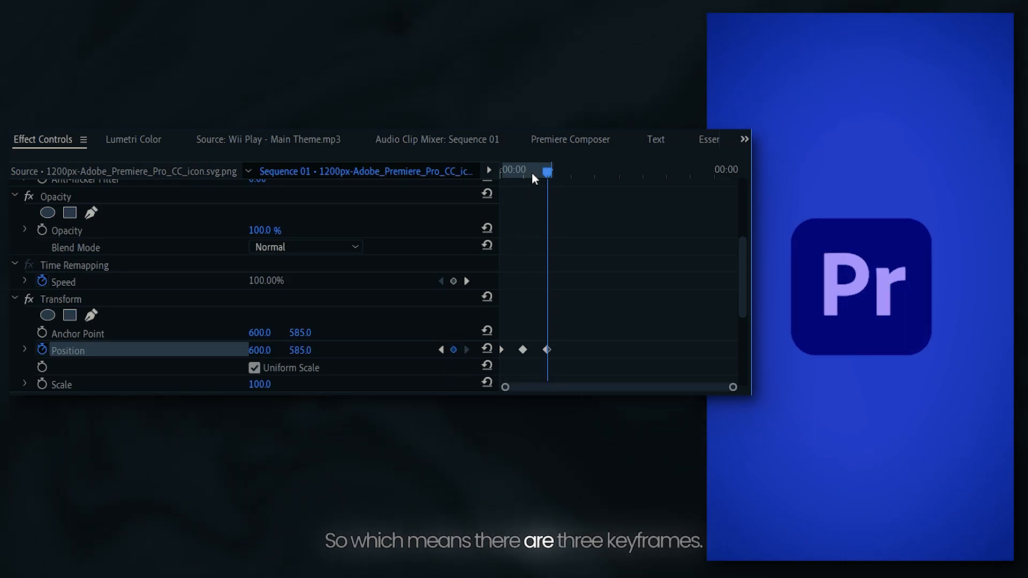